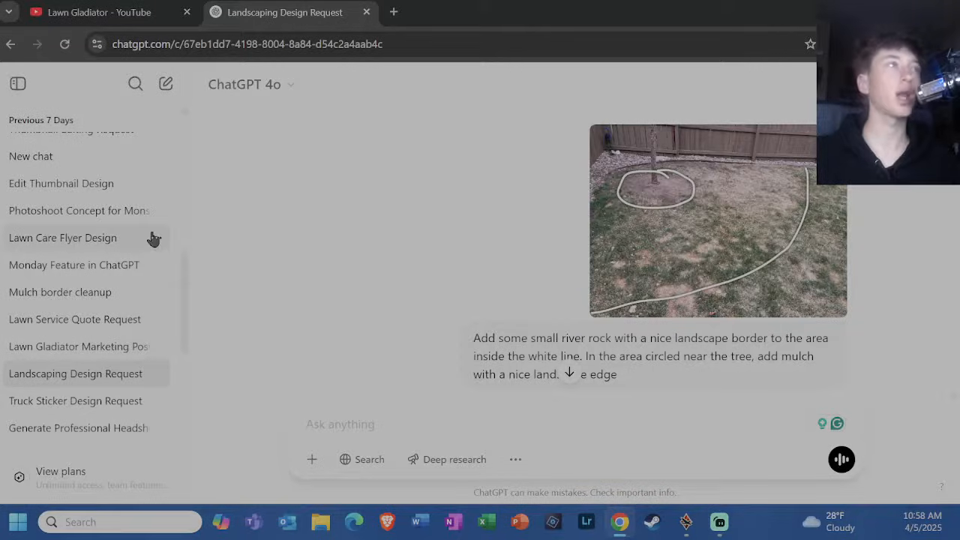
pyautogui.moveTo(411, 246)
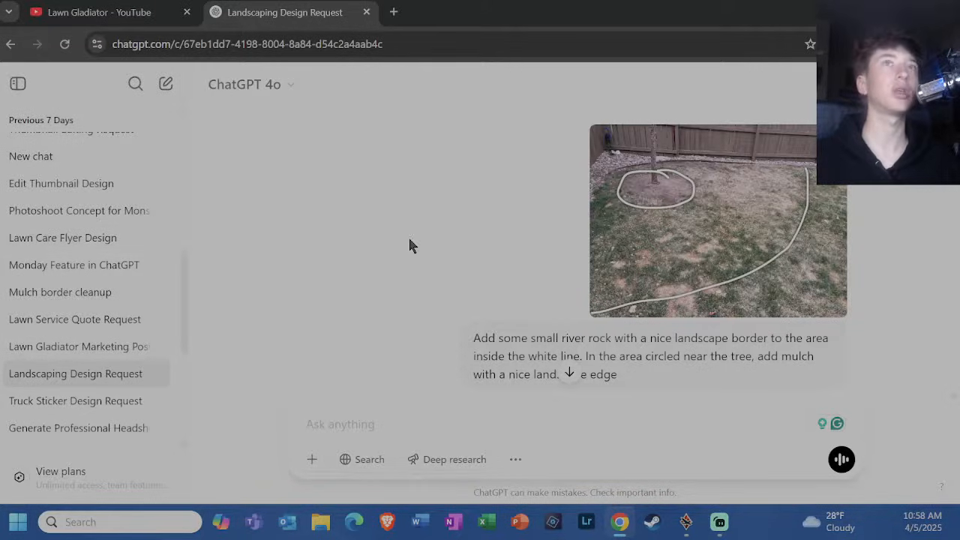
pyautogui.moveTo(269, 274)
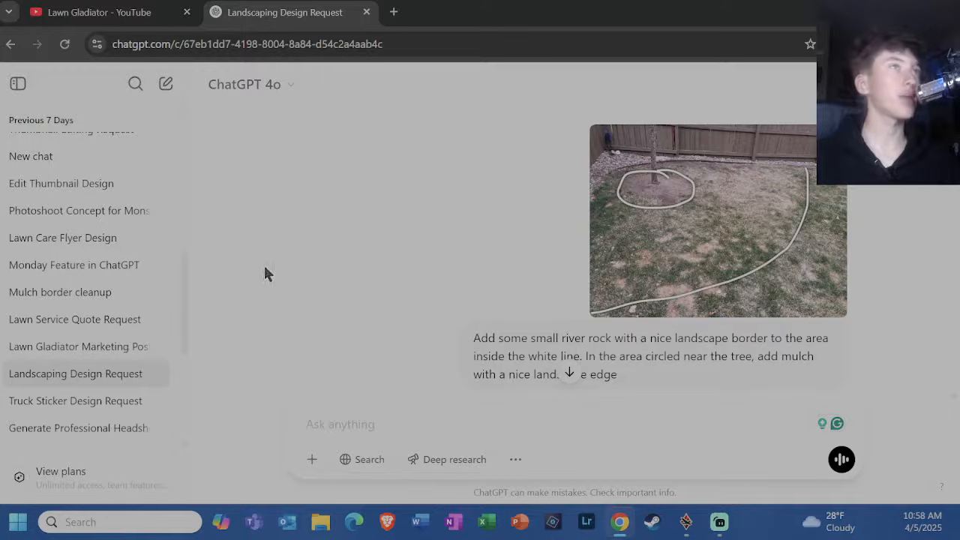
pyautogui.moveTo(272, 297)
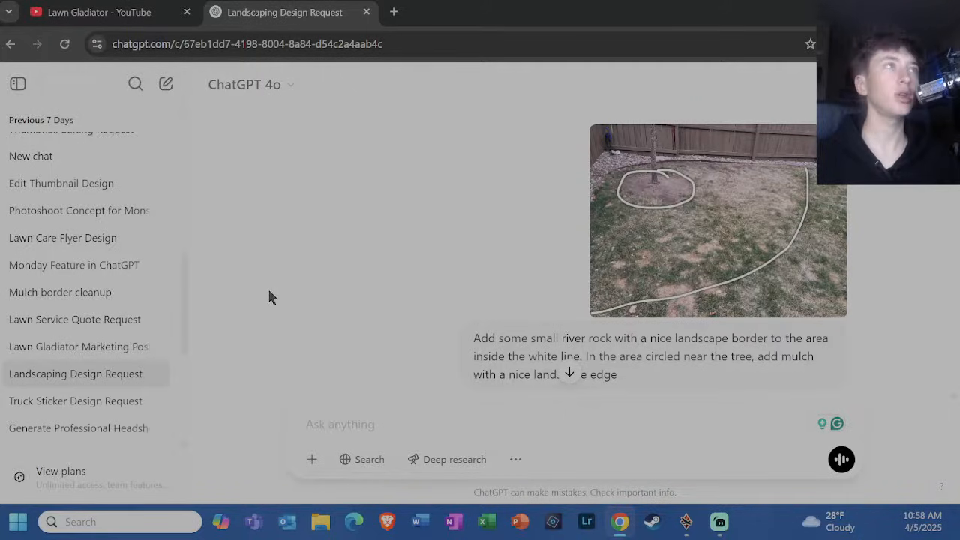
pyautogui.moveTo(263, 284)
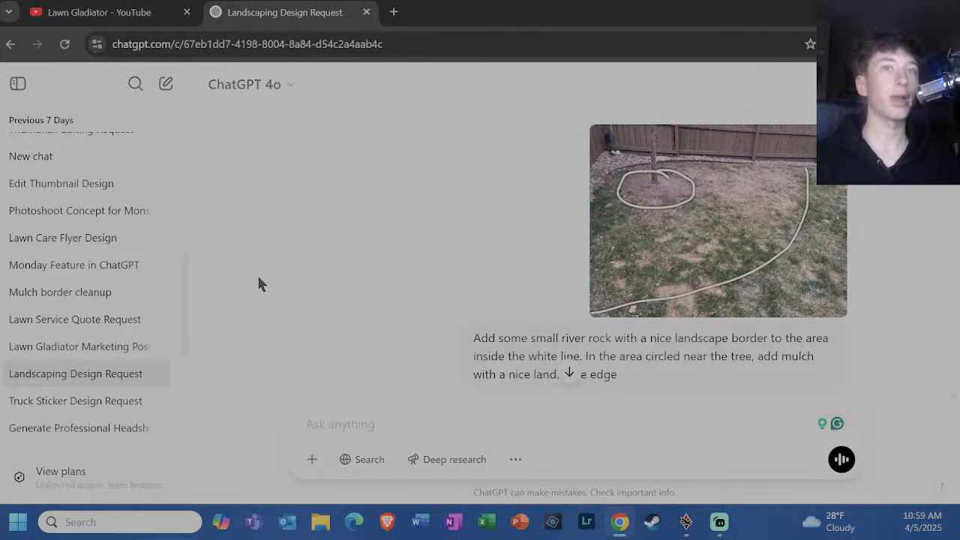
pyautogui.moveTo(250, 276)
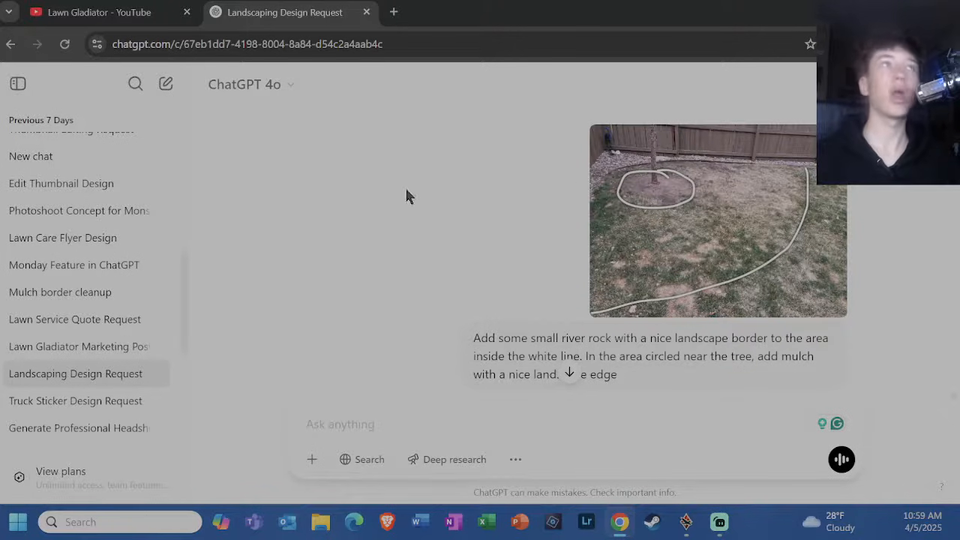
pyautogui.click(716, 218)
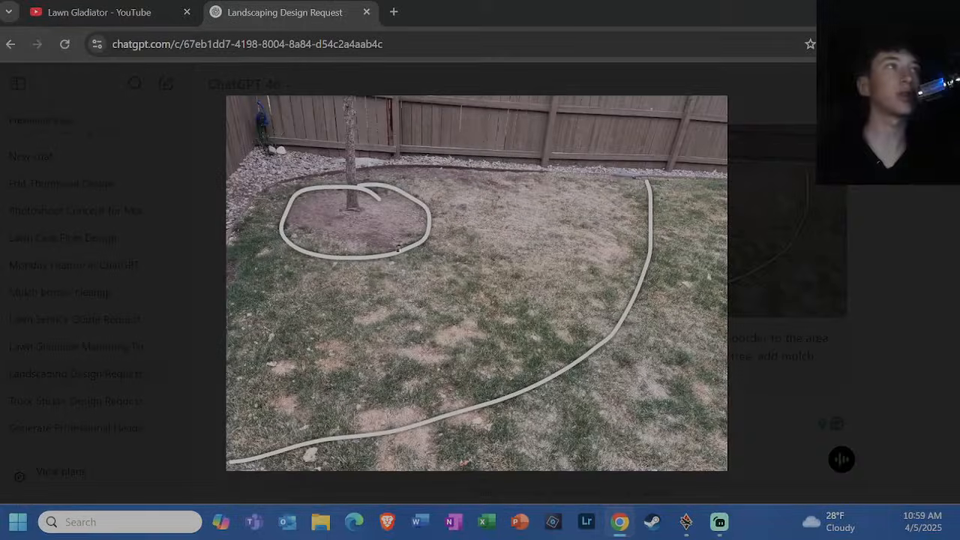
pyautogui.moveTo(206, 348)
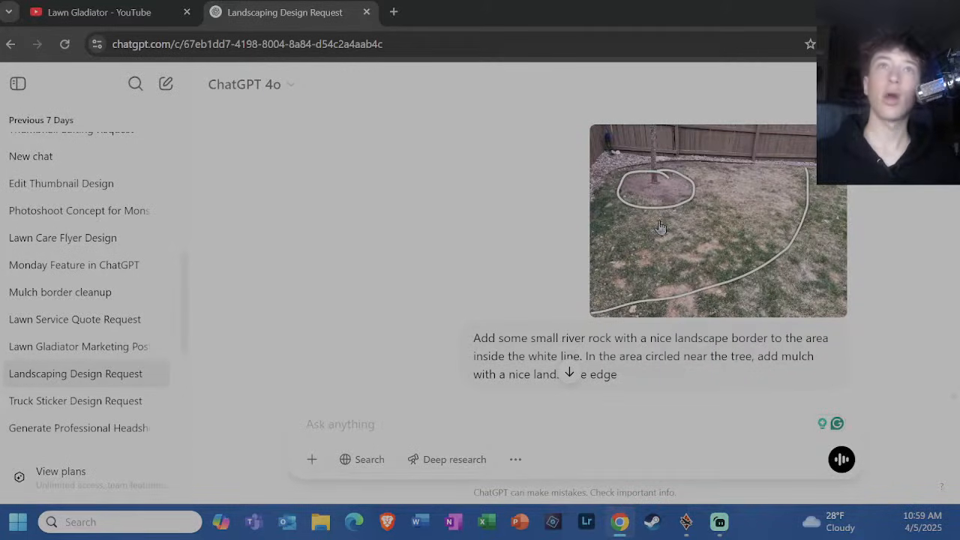
pyautogui.click(660, 225)
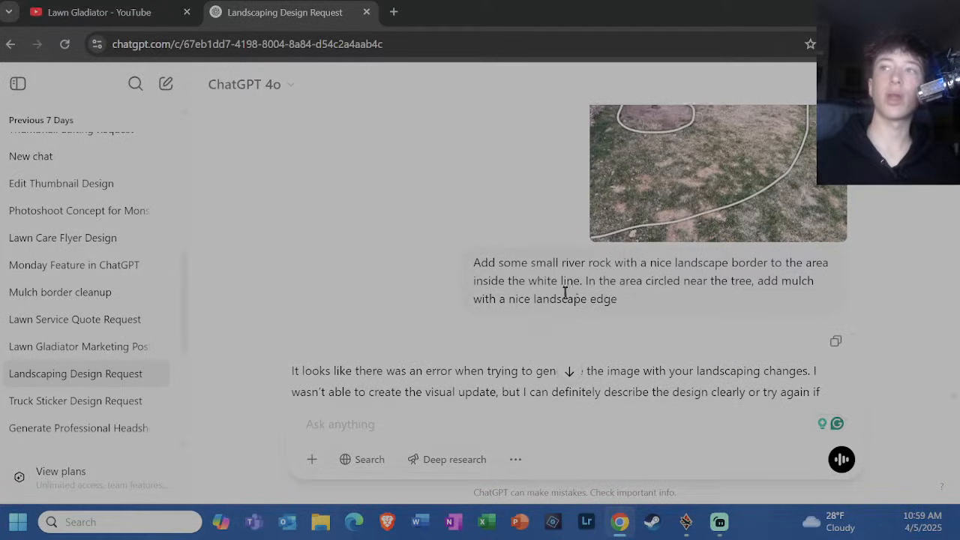
pyautogui.scroll(-3)
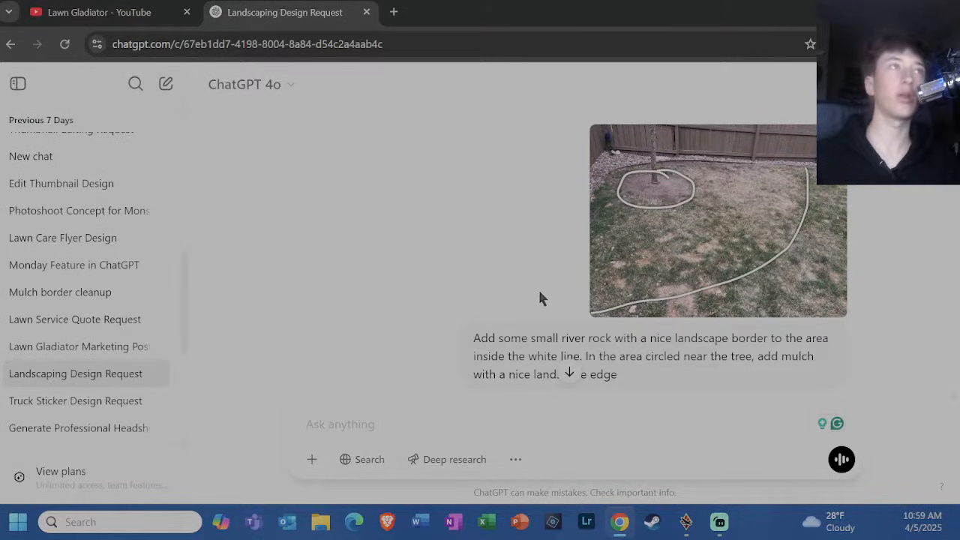
pyautogui.scroll(-3)
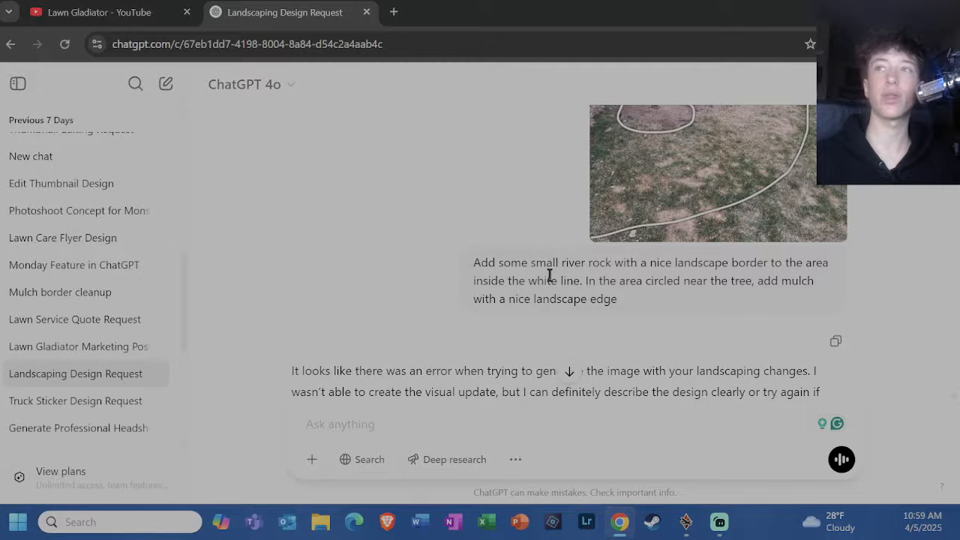
pyautogui.scroll(-3)
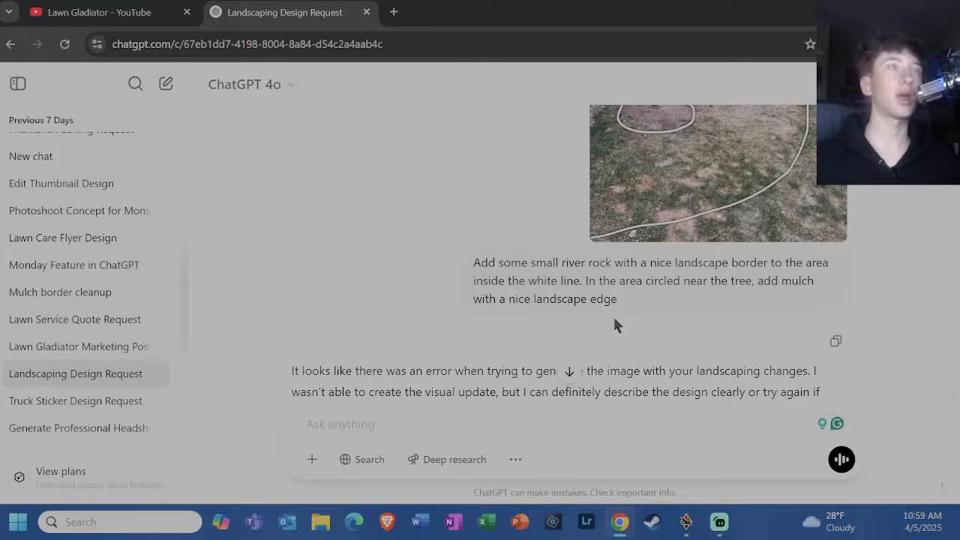
pyautogui.scroll(-3)
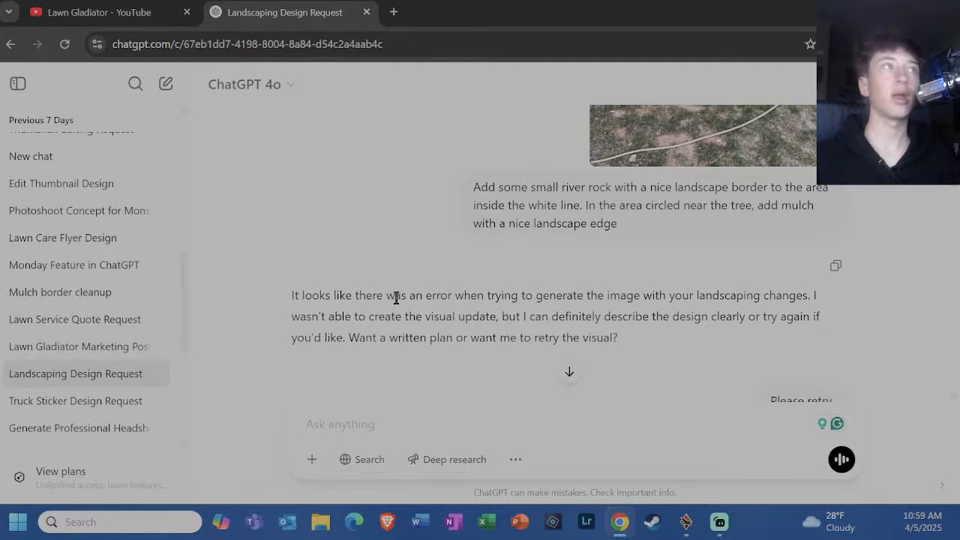
pyautogui.scroll(-3)
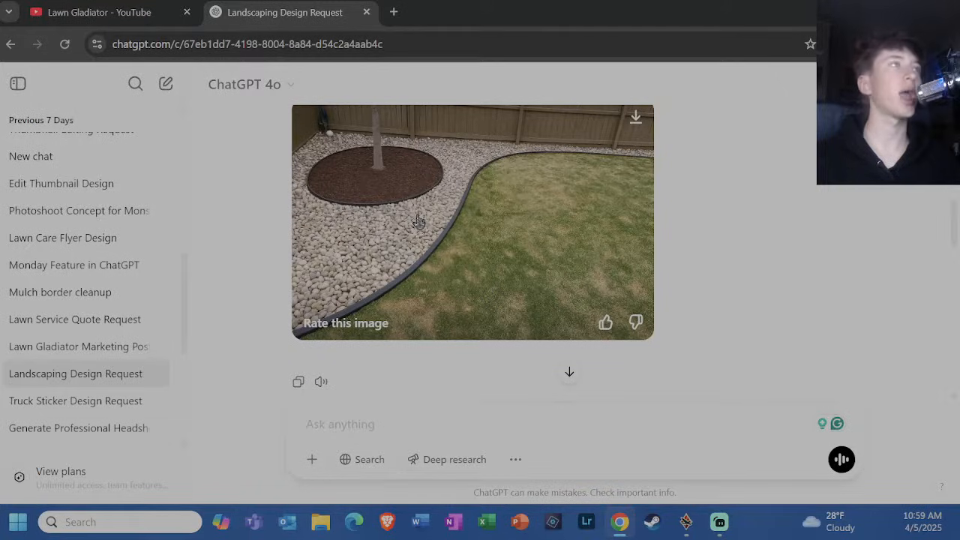
pyautogui.moveTo(450, 210)
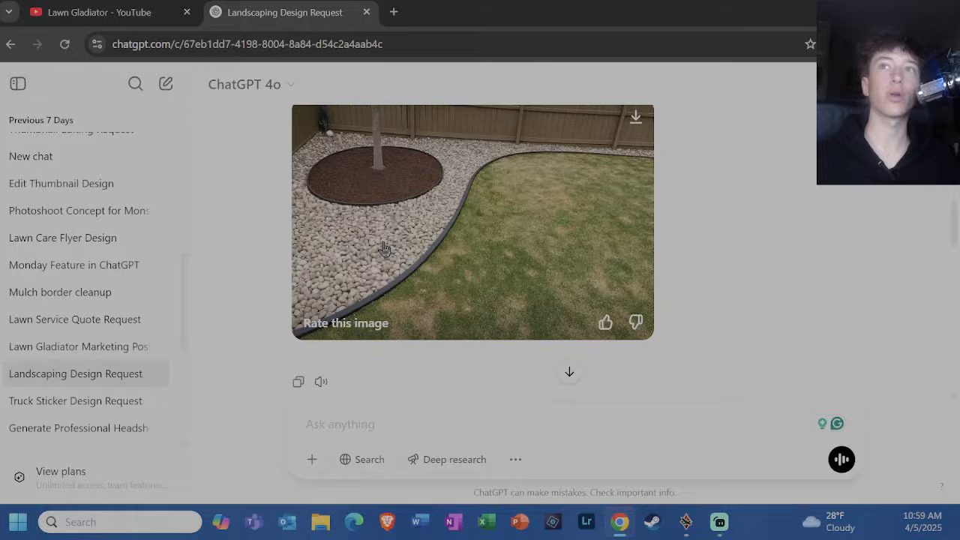
pyautogui.click(473, 221)
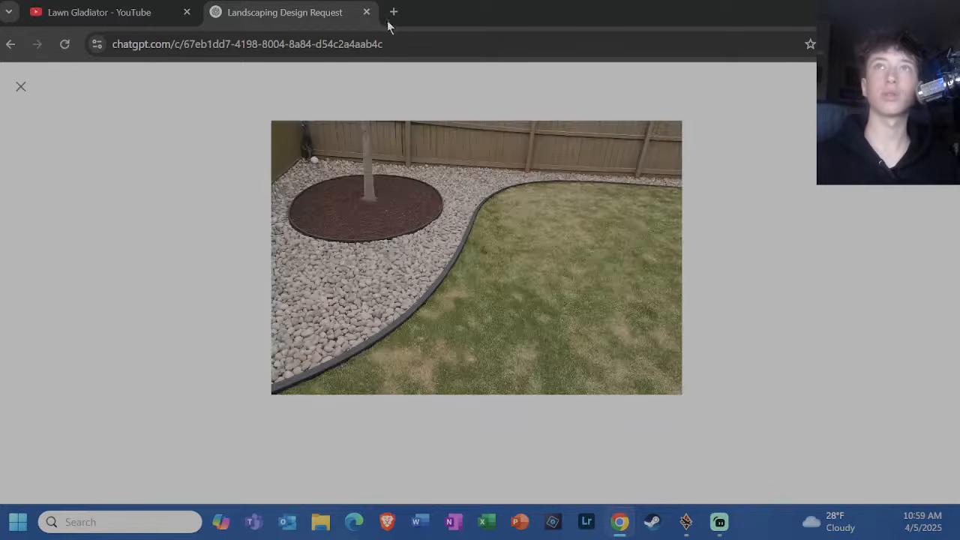
pyautogui.click(21, 86)
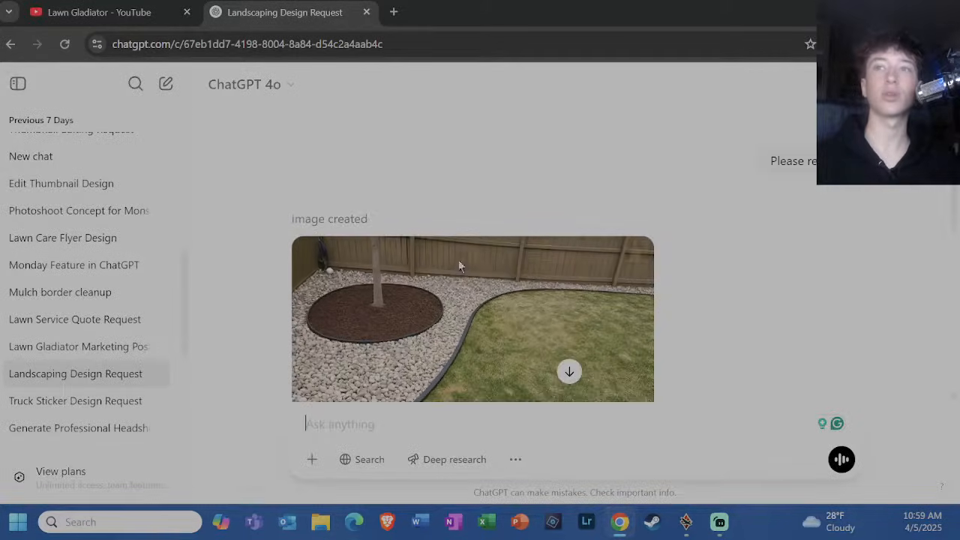
pyautogui.scroll(-3)
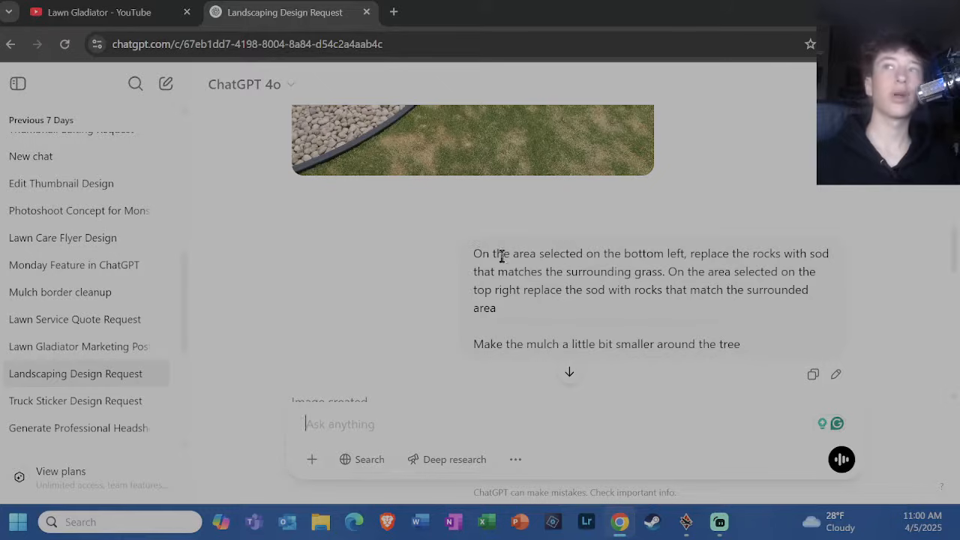
pyautogui.moveTo(611, 304)
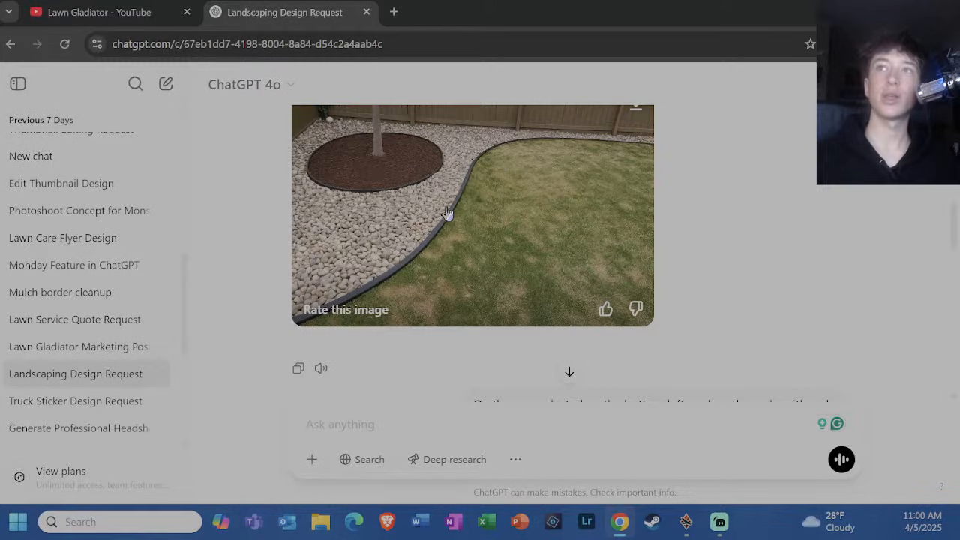
pyautogui.moveTo(477, 253)
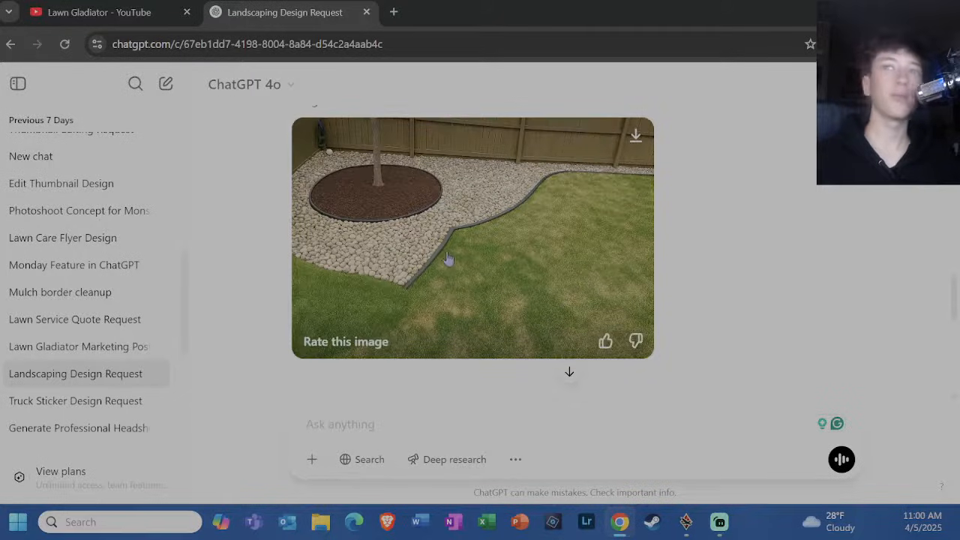
pyautogui.scroll(-3)
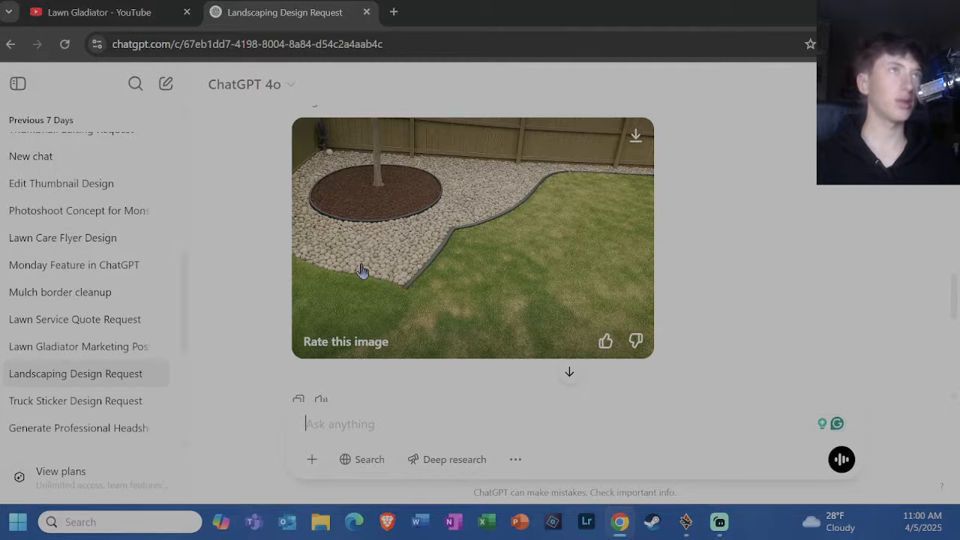
pyautogui.moveTo(390, 261)
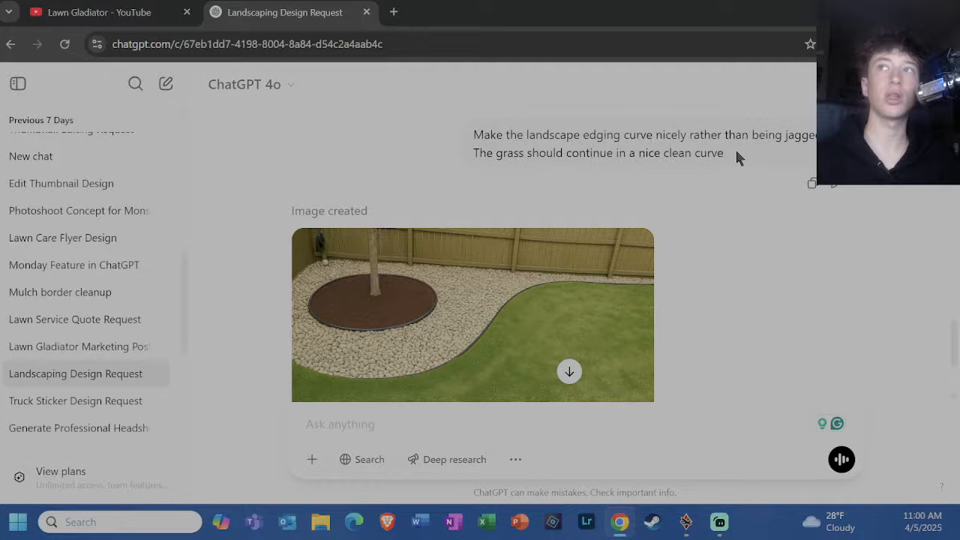
pyautogui.scroll(-3)
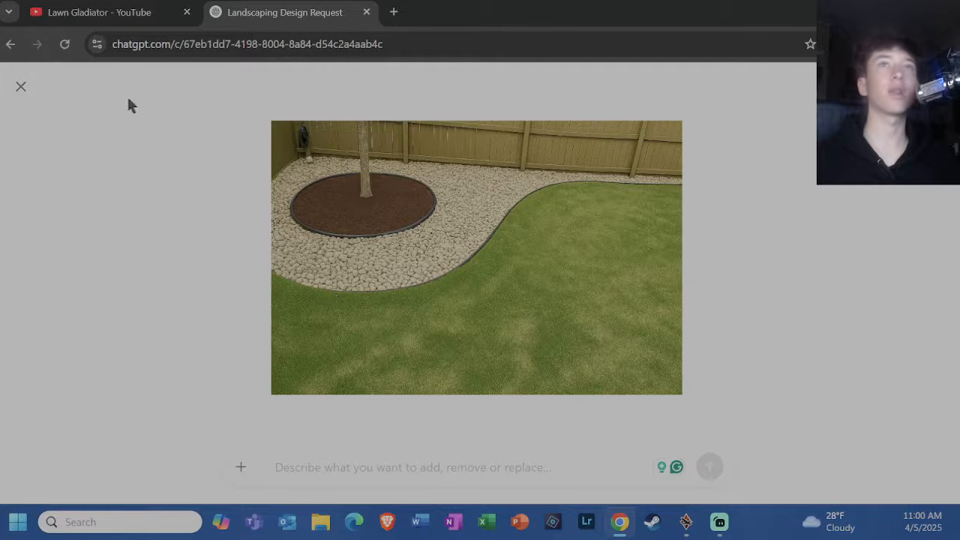
pyautogui.moveTo(21, 86)
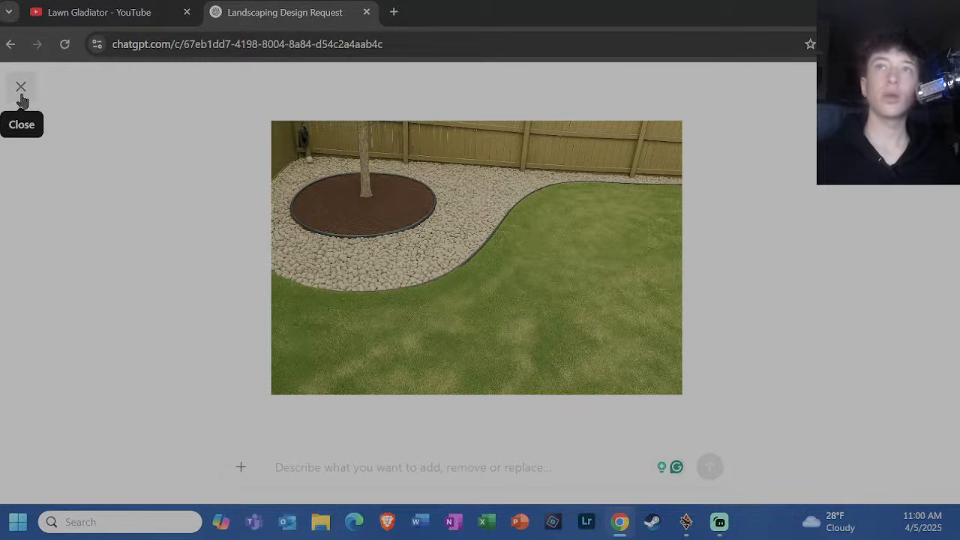